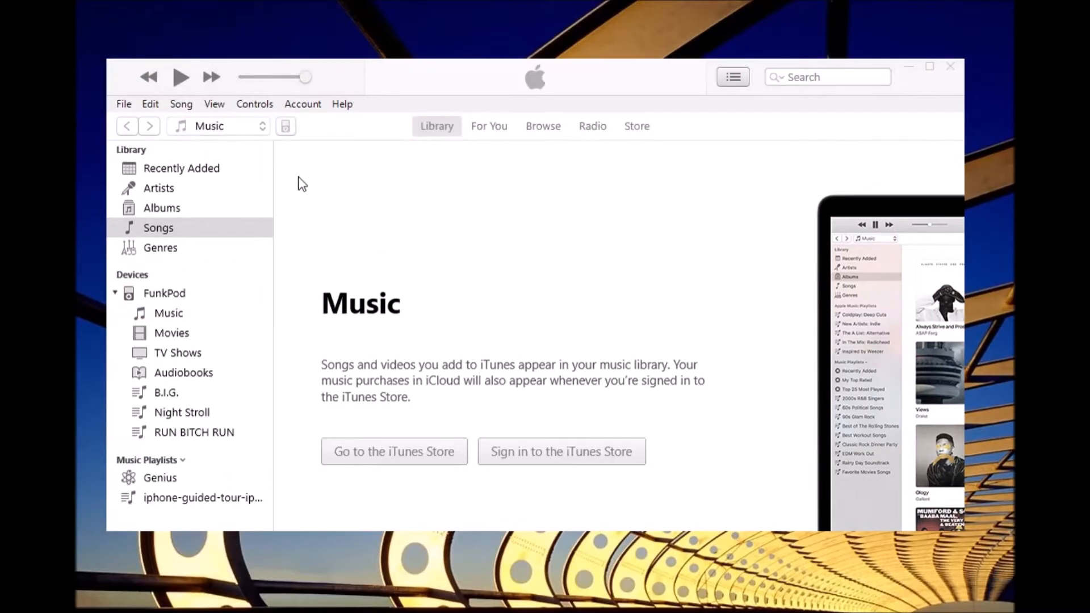
# Step: Select the FunkPod device and show its Music under On My Device
pyautogui.click(437, 126)
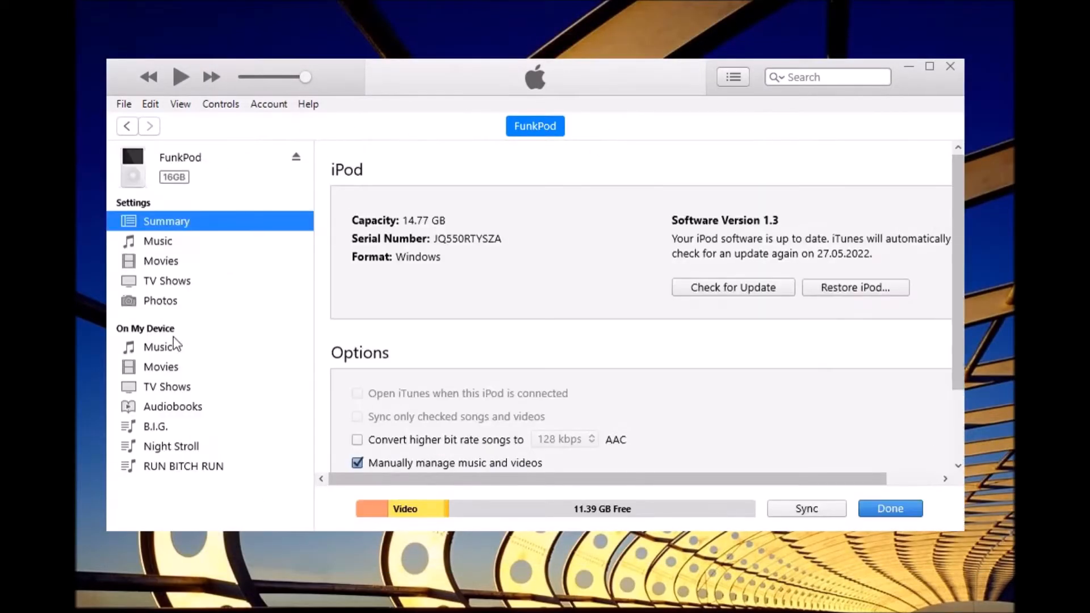
pyautogui.click(158, 347)
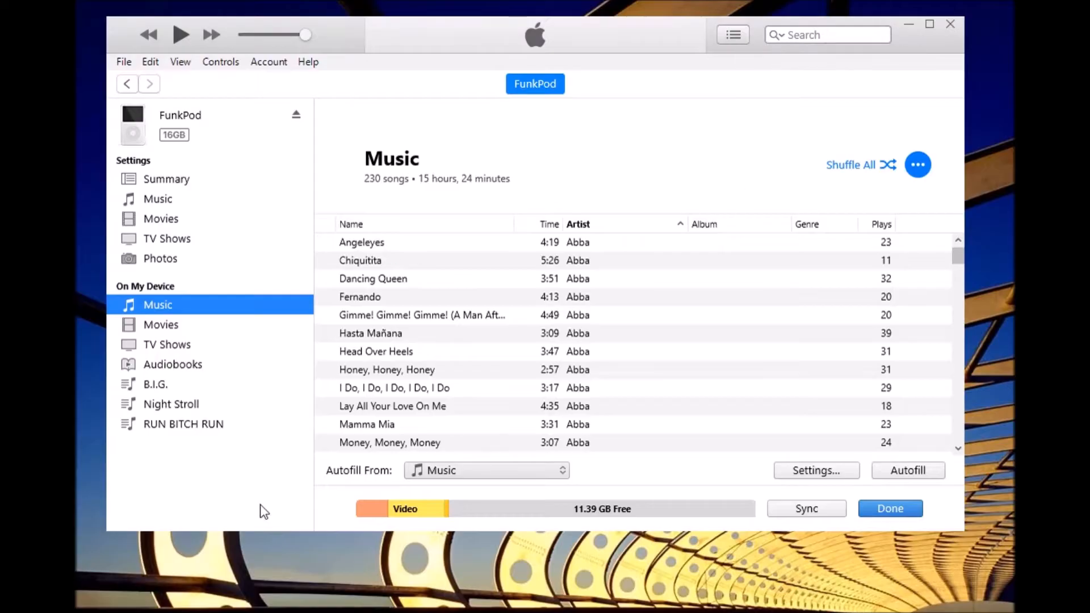
pyautogui.moveTo(513, 333)
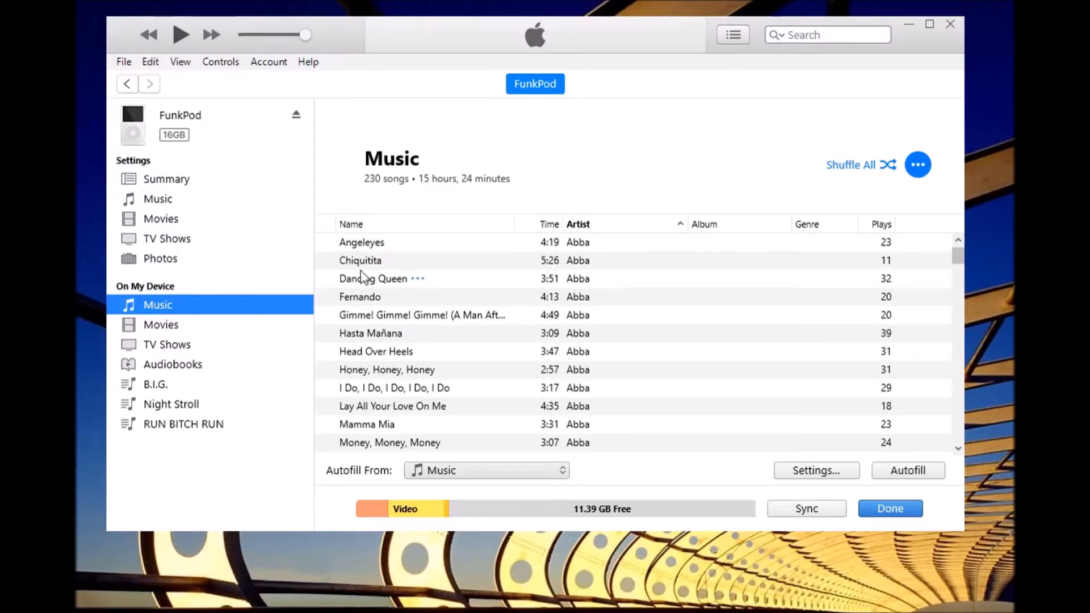
# Step: Search the iPod's songs for 'pi', correcting the misspelled 'paina' search
pyautogui.click(372, 279)
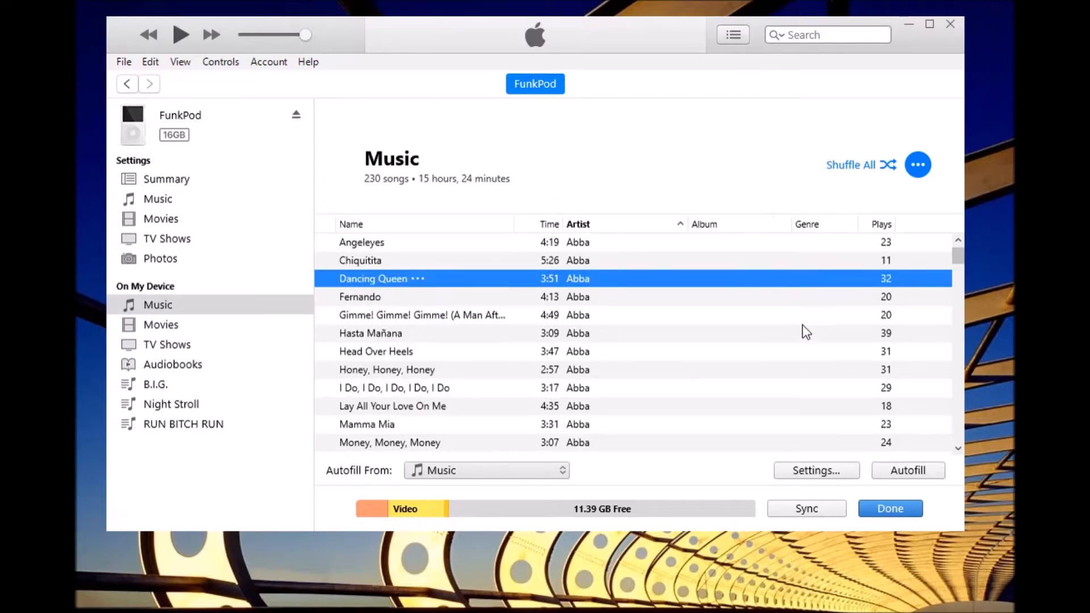
pyautogui.click(828, 35)
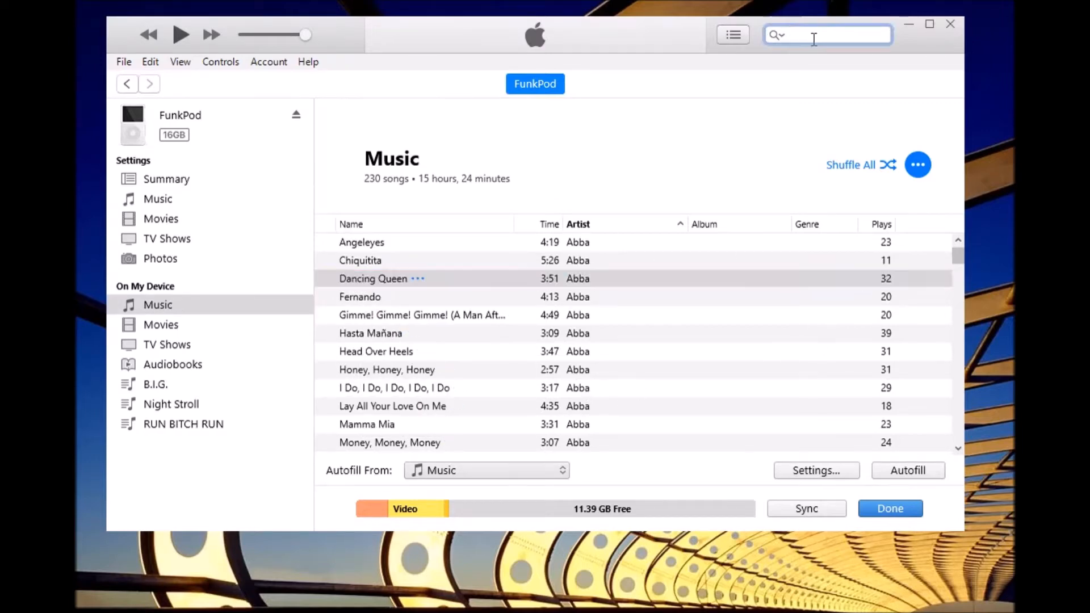
pyautogui.write('paina')
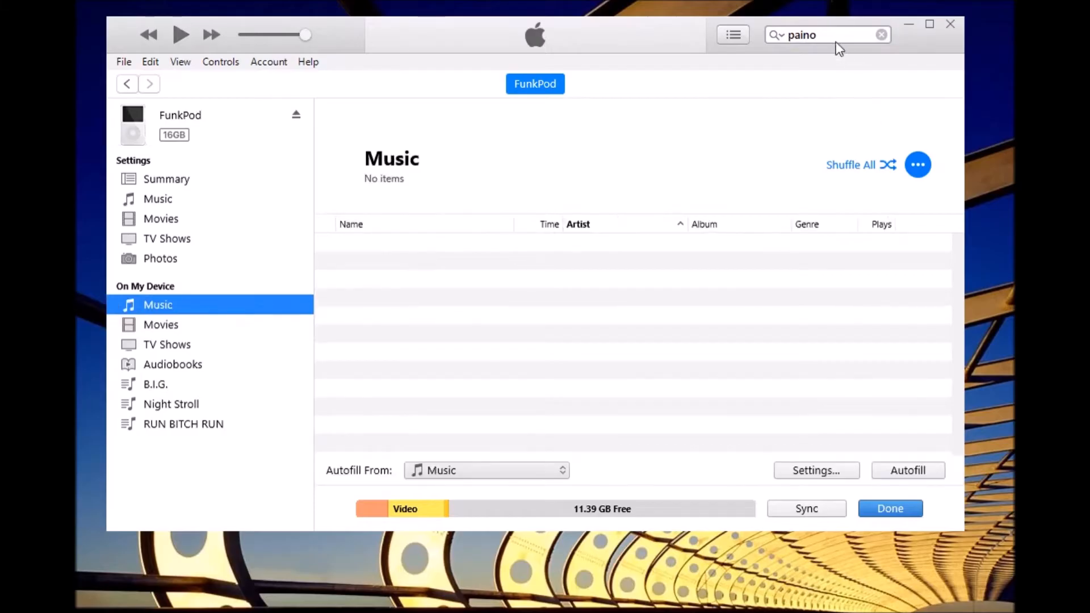
pyautogui.click(882, 35)
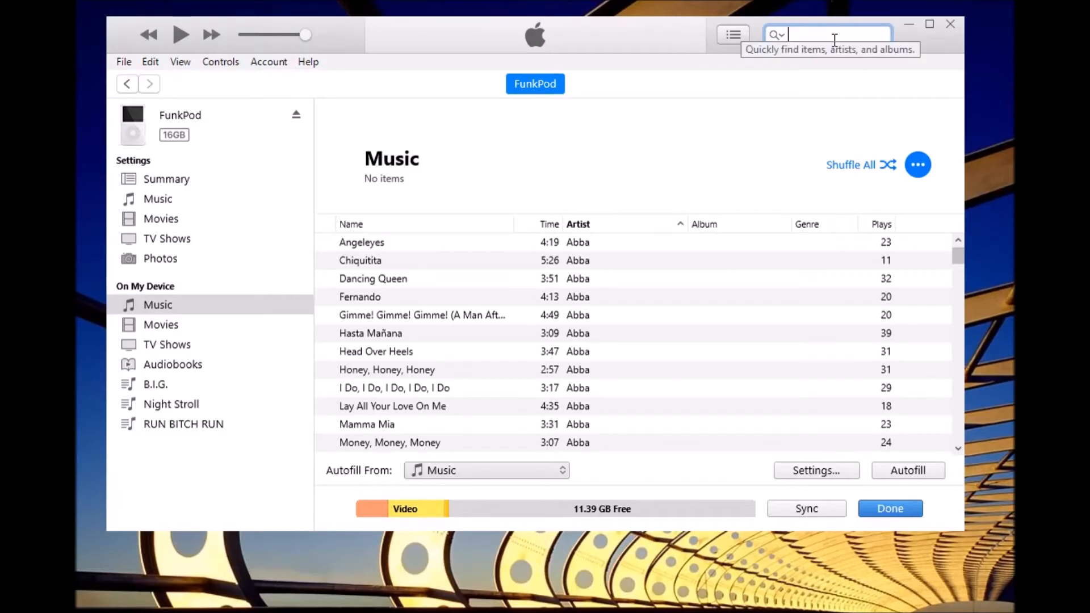
pyautogui.write('pi')
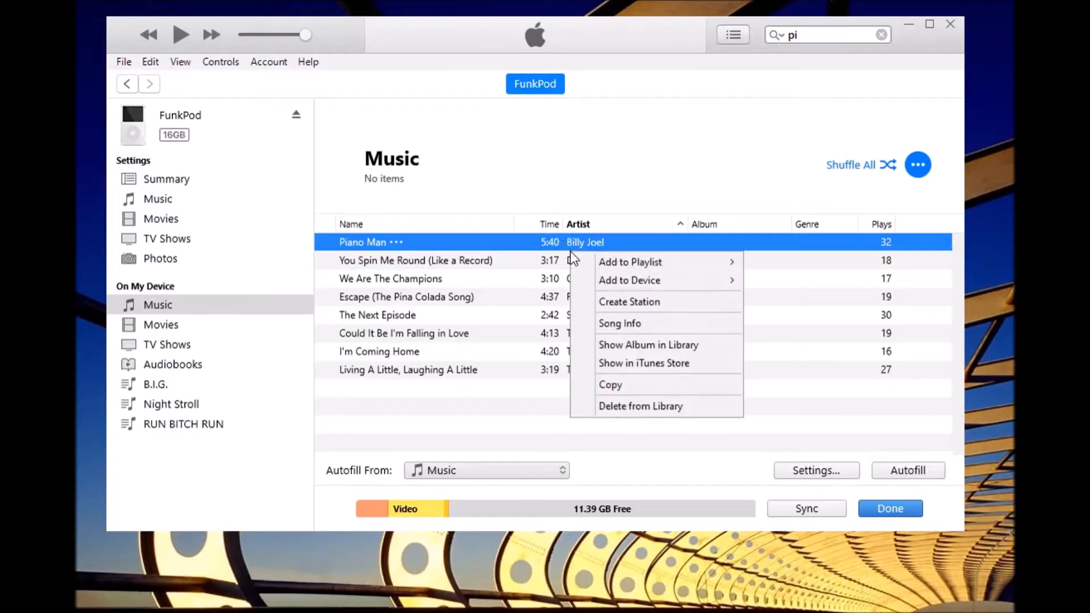
# Step: Delete Piano Man from the iPod and confirm the deletion
pyautogui.click(641, 406)
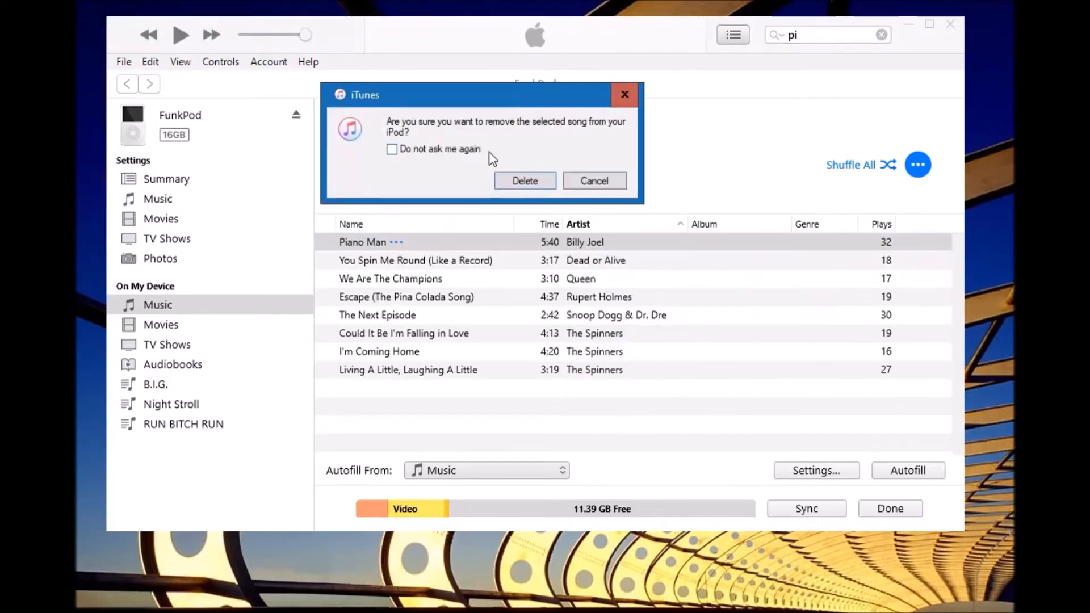
pyautogui.click(524, 180)
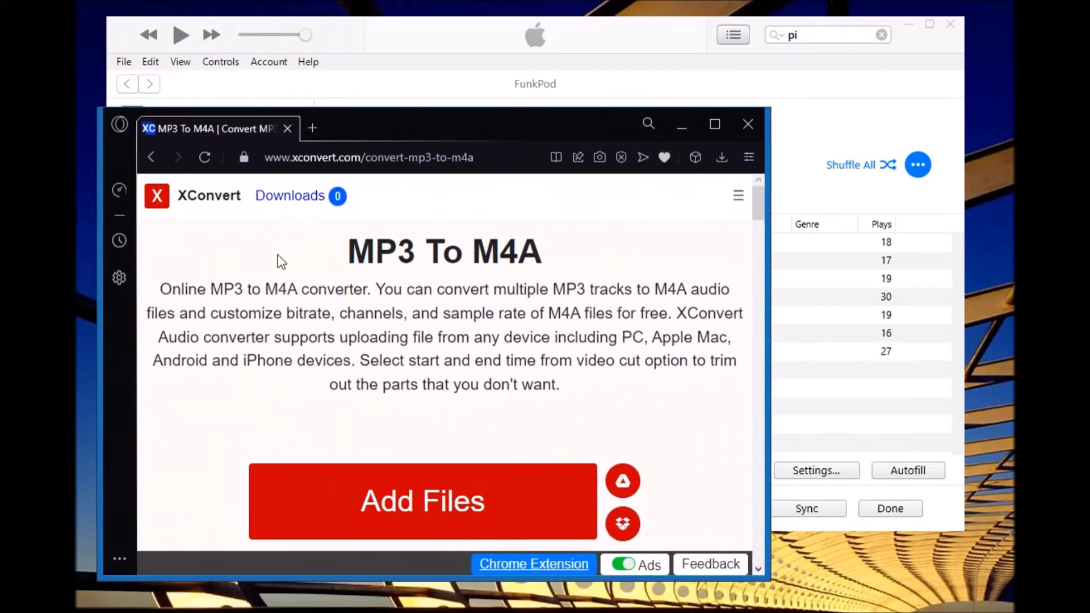
# Step: Scroll down the MP3 to M4A page and choose Add Files
pyautogui.scroll(-3)
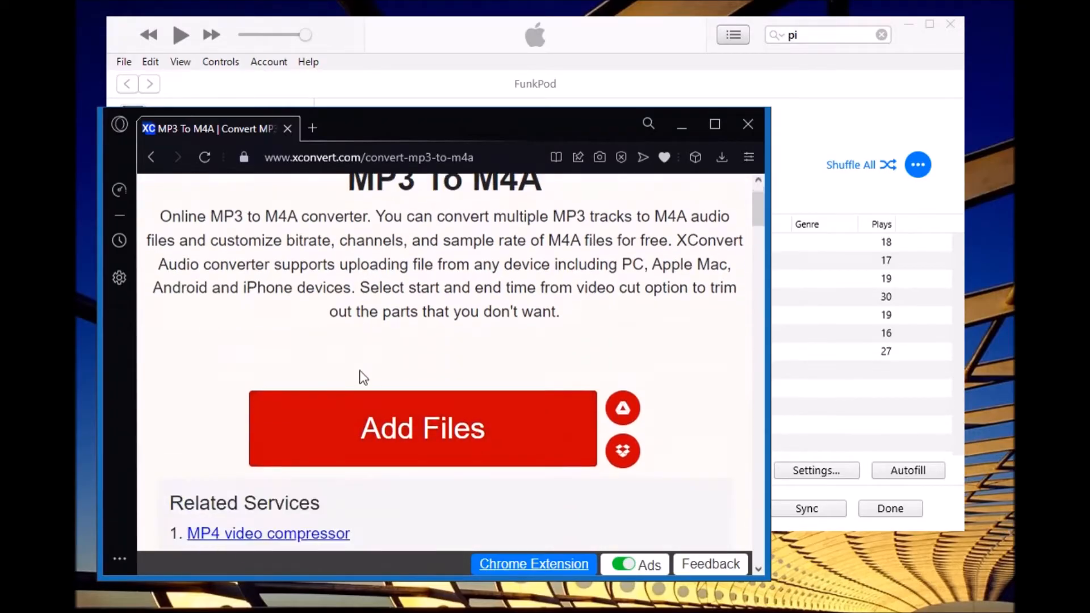
pyautogui.click(422, 428)
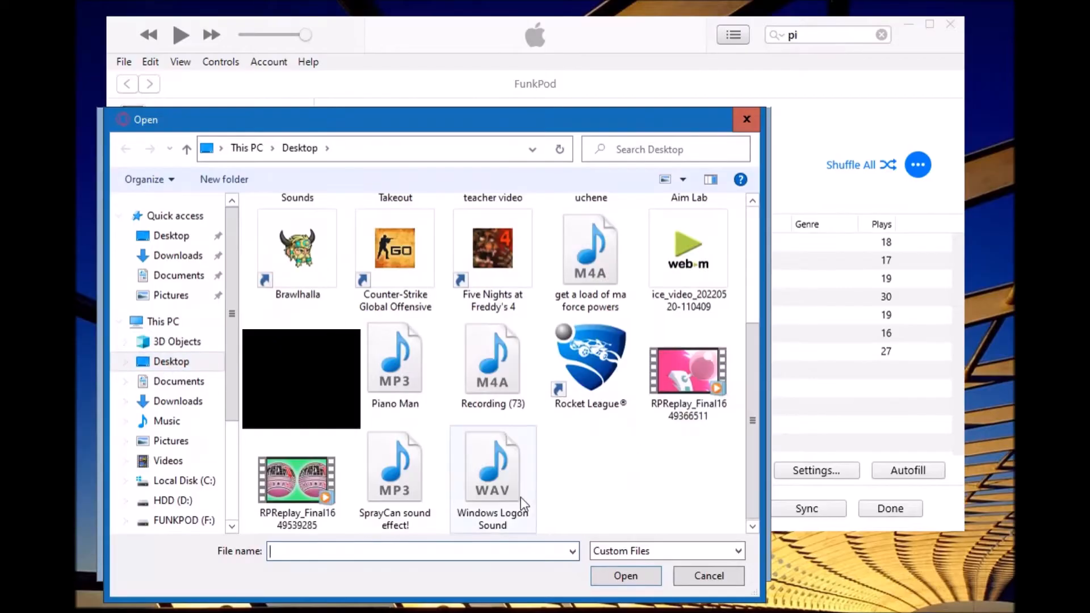
# Step: Select Piano Man.mp3 on the Desktop and upload it
pyautogui.click(395, 357)
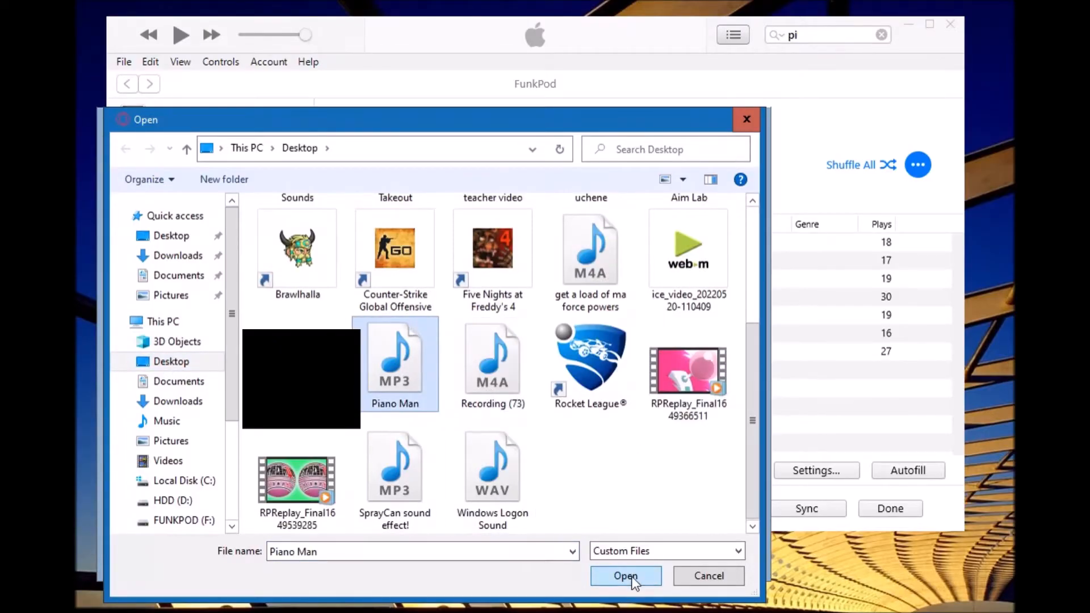
pyautogui.click(626, 576)
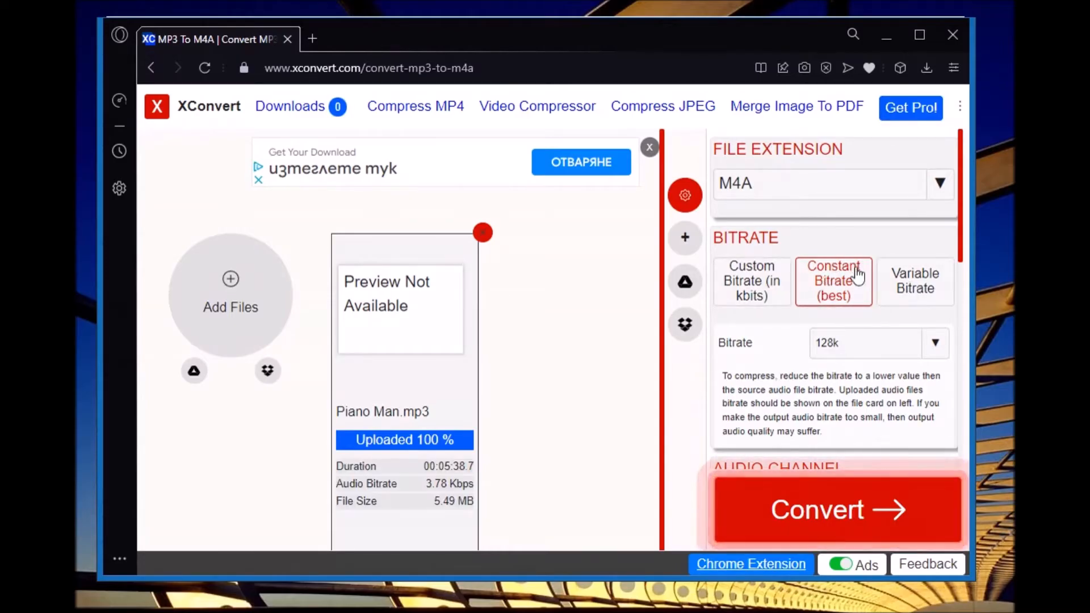
pyautogui.moveTo(824, 351)
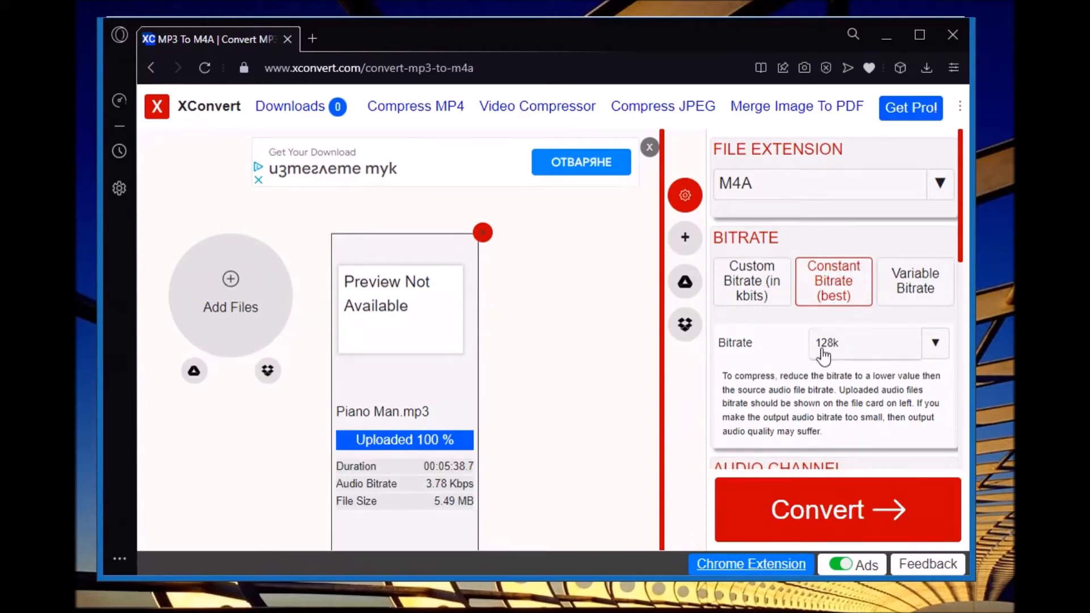
# Step: Scroll through the M4A, bitrate, channel and sample rate conversion options
pyautogui.scroll(-3)
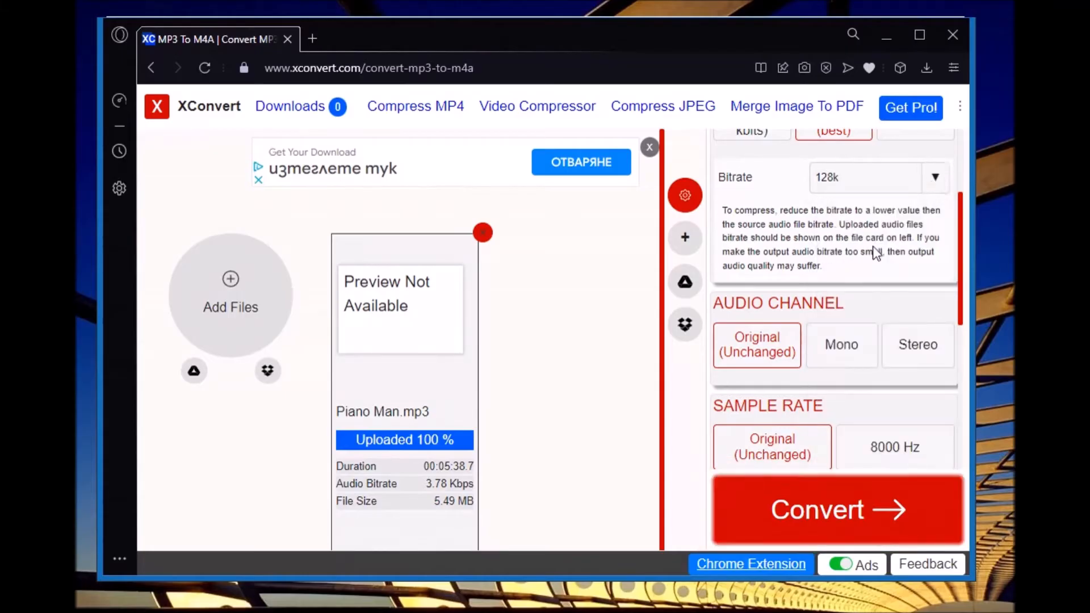
pyautogui.scroll(-3)
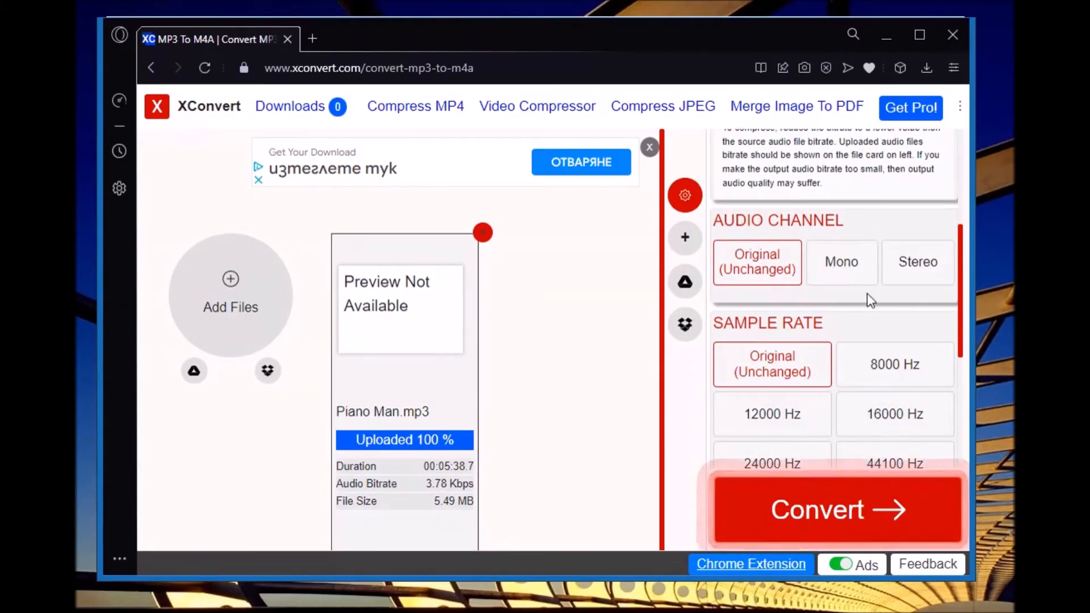
pyautogui.scroll(-3)
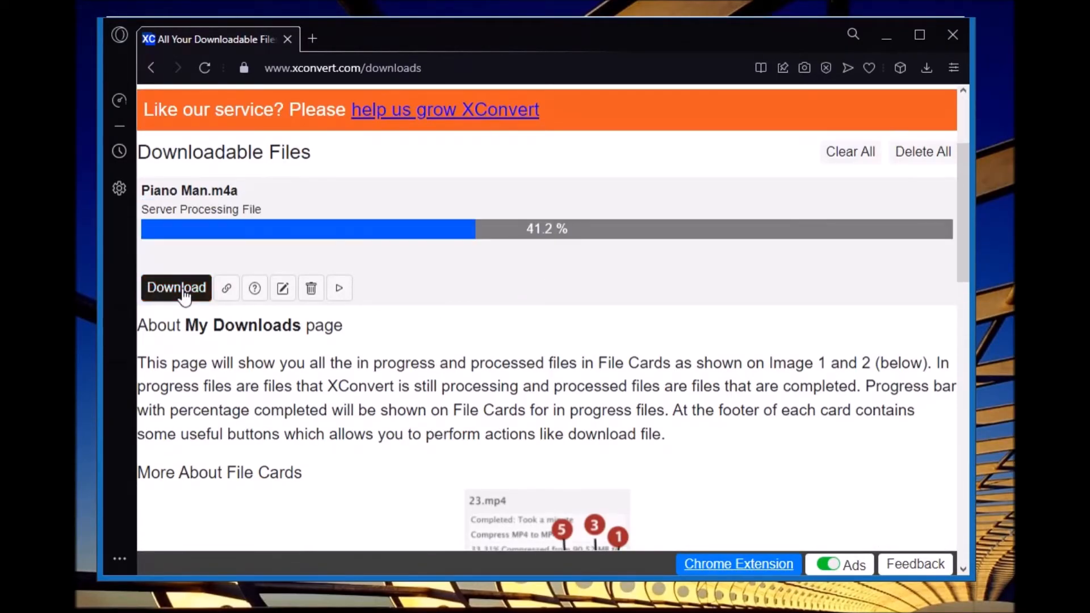
pyautogui.moveTo(469, 270)
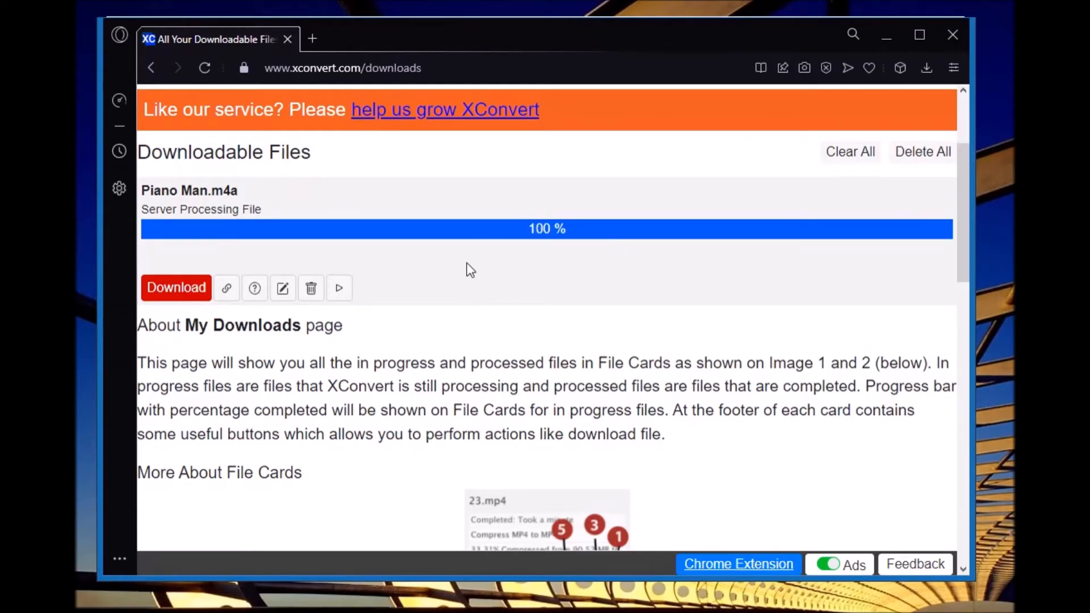
# Step: Download the completed Piano Man.m4a (5.48 MB) from the Downloads page
pyautogui.click(176, 288)
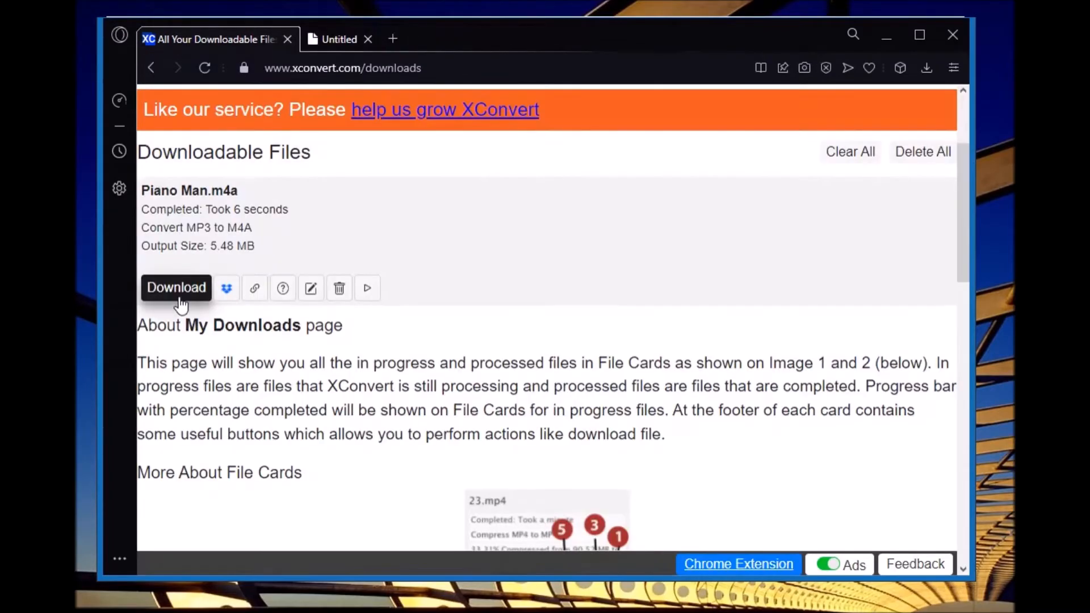
pyautogui.click(176, 287)
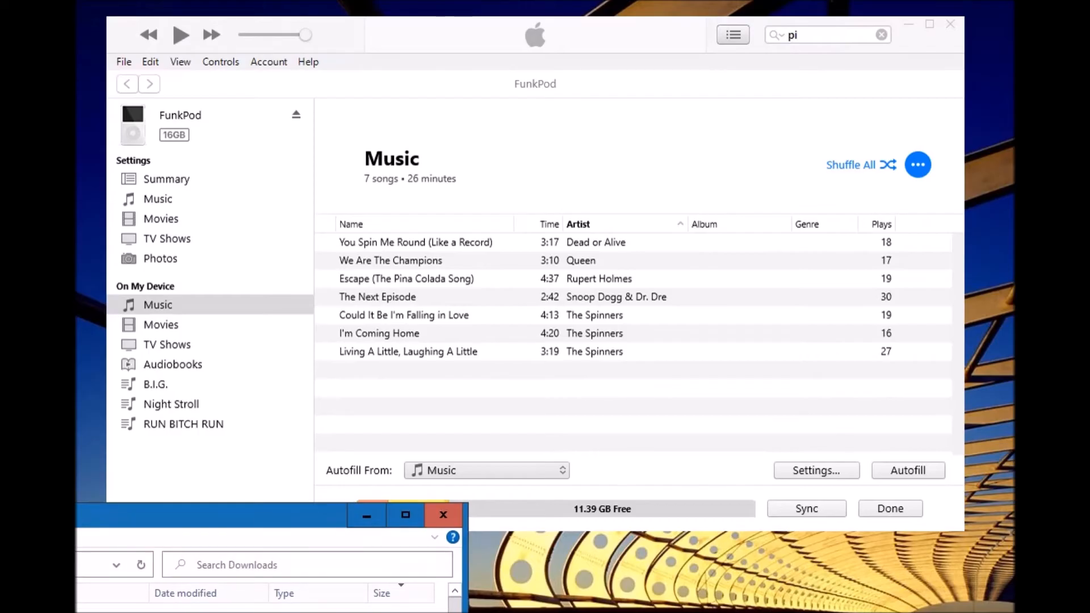
pyautogui.moveTo(597, 591)
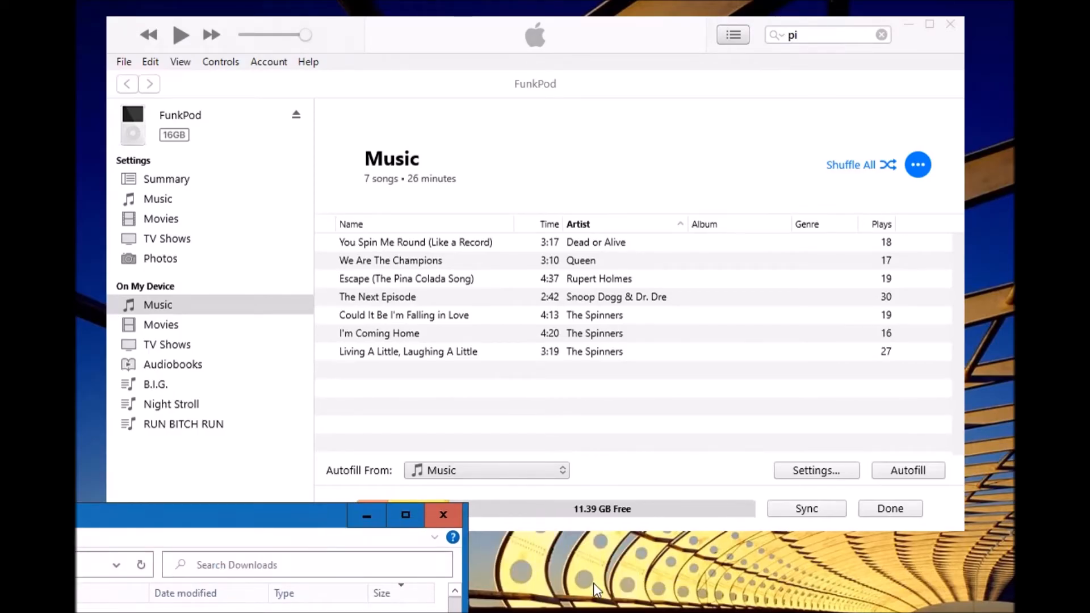
# Step: Add Piano Man.m4a from Downloads to the iPod's Music list and select it
pyautogui.click(443, 514)
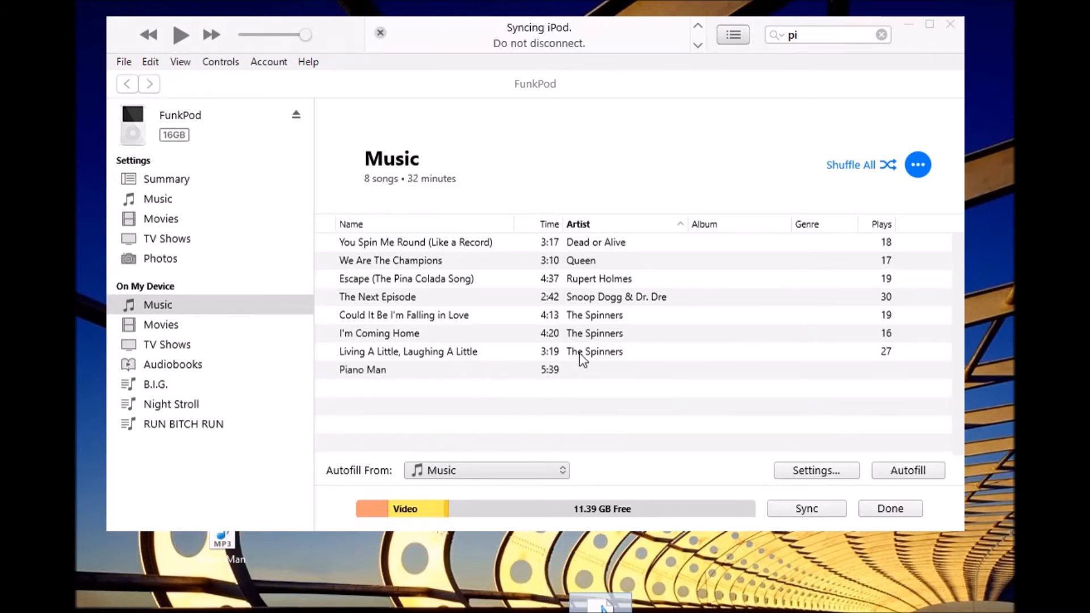
pyautogui.click(363, 369)
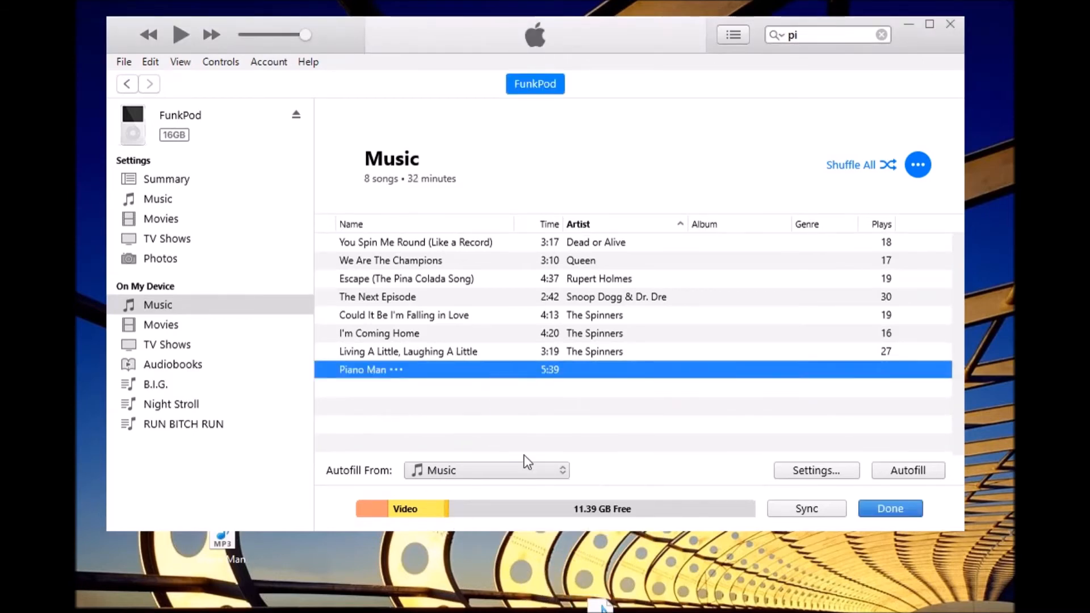
# Step: Open Piano Man's song info and enter 'Billy Joel' as the artist
pyautogui.doubleClick(362, 370)
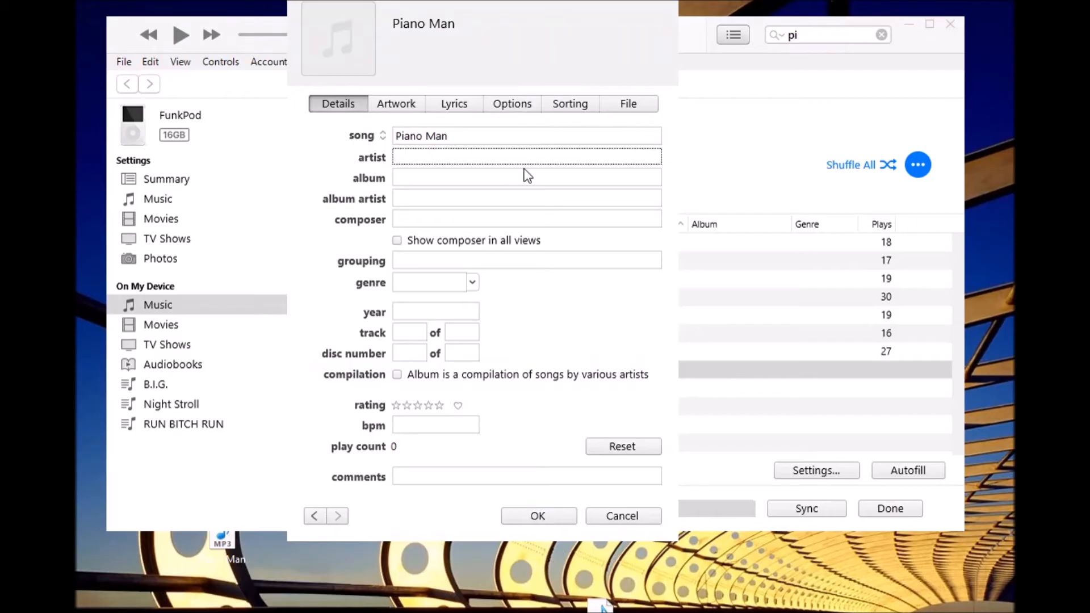
pyautogui.write('Billy Joel')
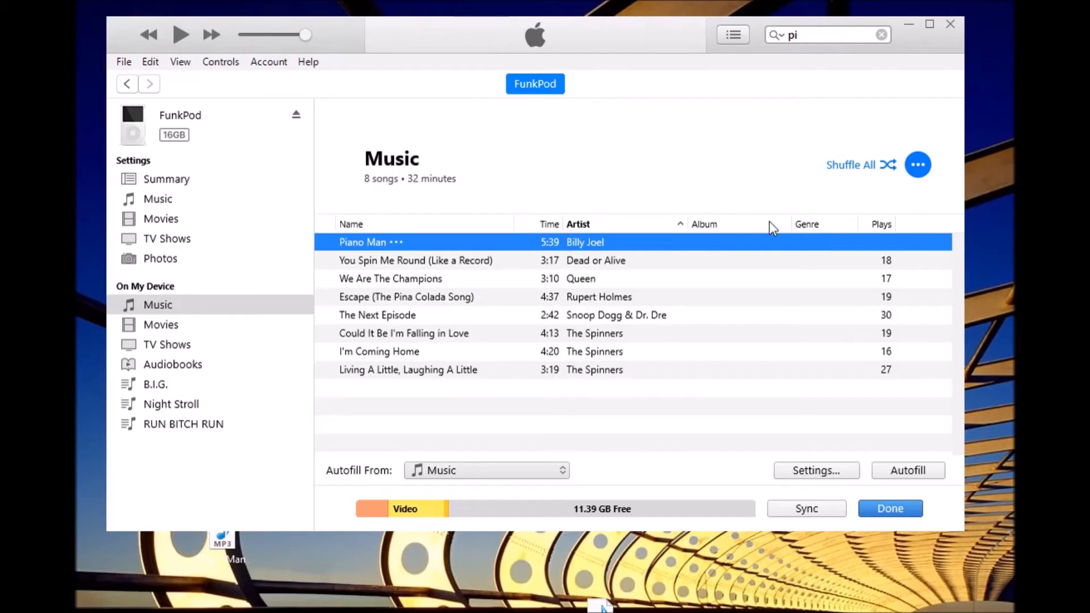
pyautogui.moveTo(706, 552)
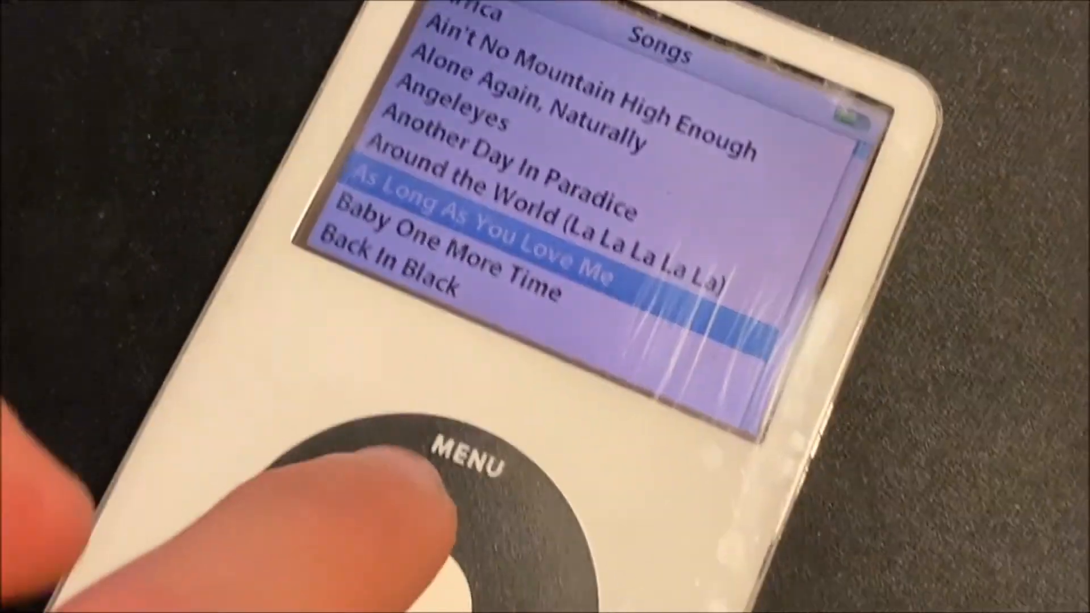
# Step: Scroll the iPod's Songs list past Band on the Run and Billie Jean
pyautogui.scroll(-3)
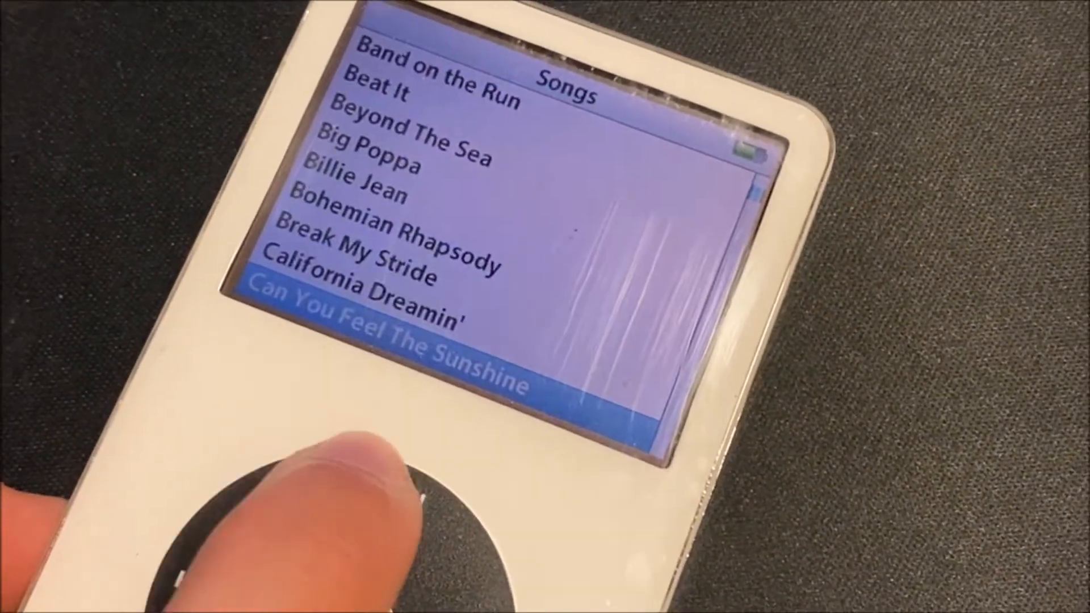